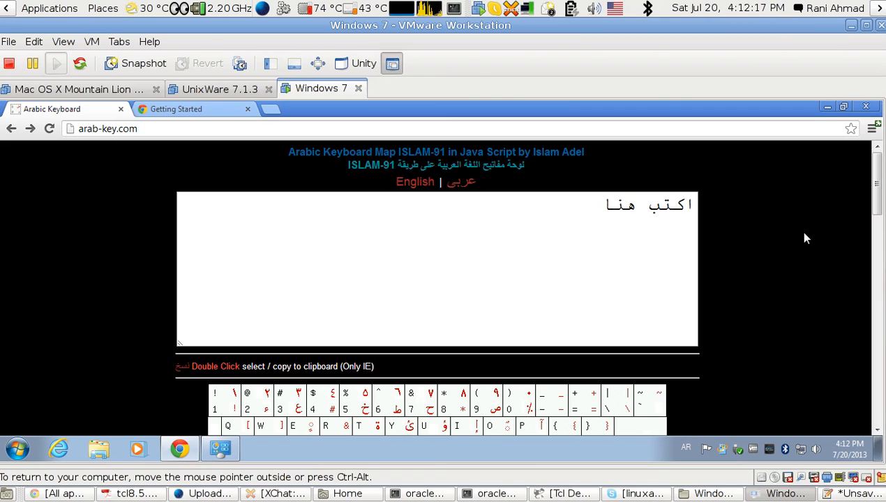
mouse_move(604, 171)
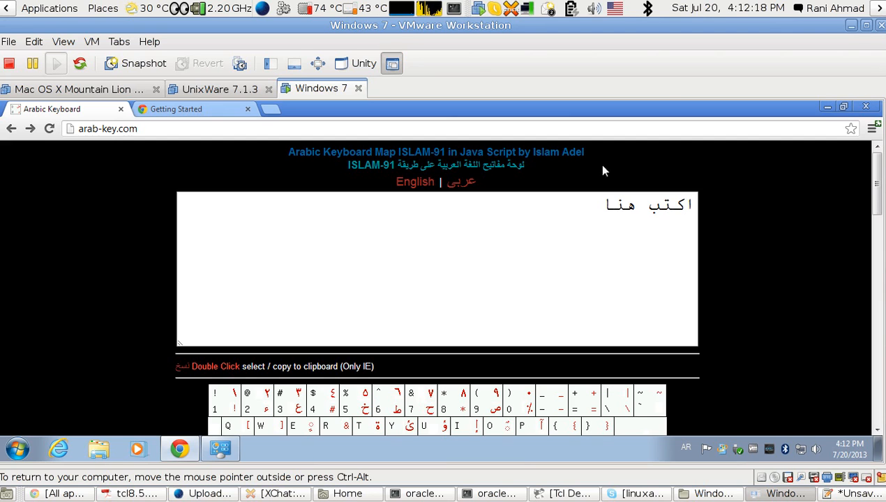
mouse_move(676, 448)
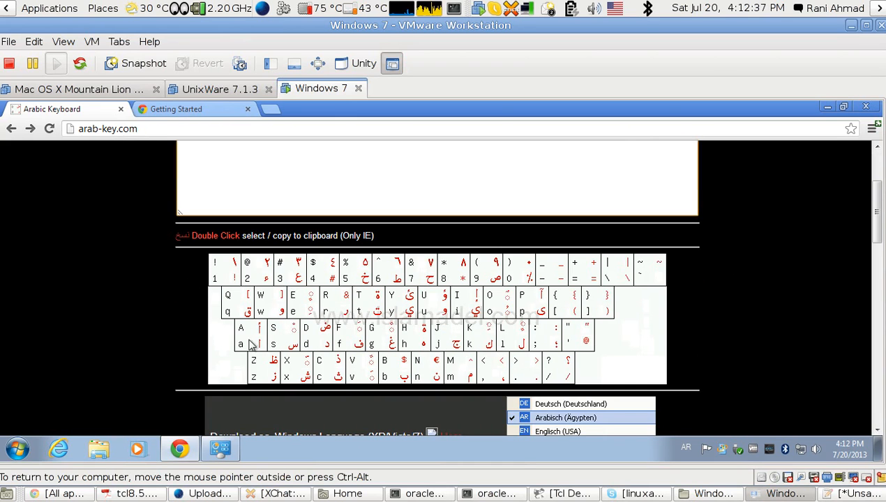
mouse_move(256, 344)
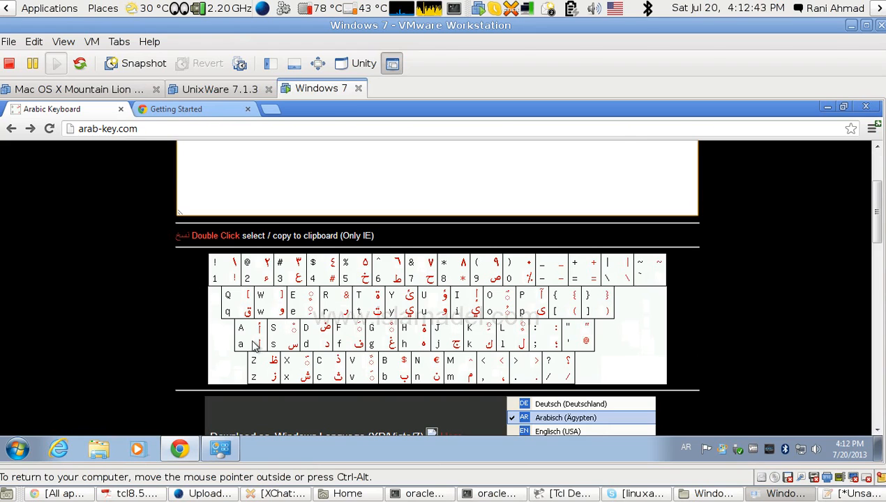
mouse_move(271, 333)
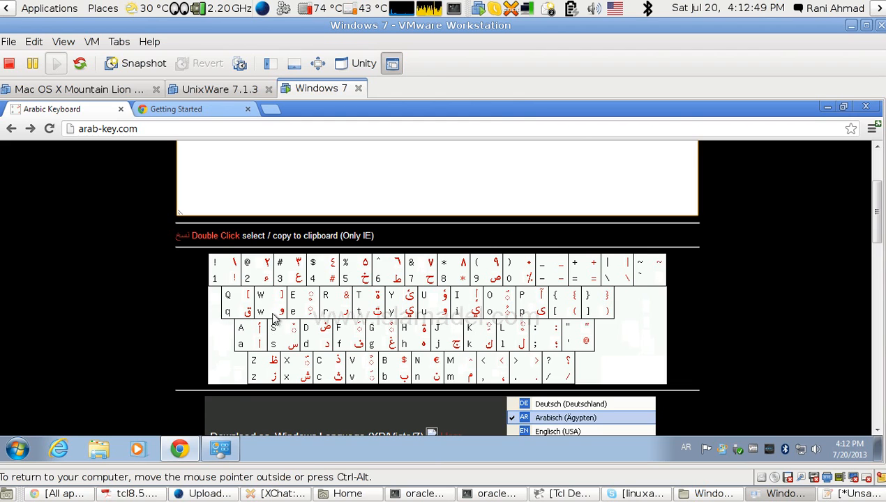
mouse_move(426, 323)
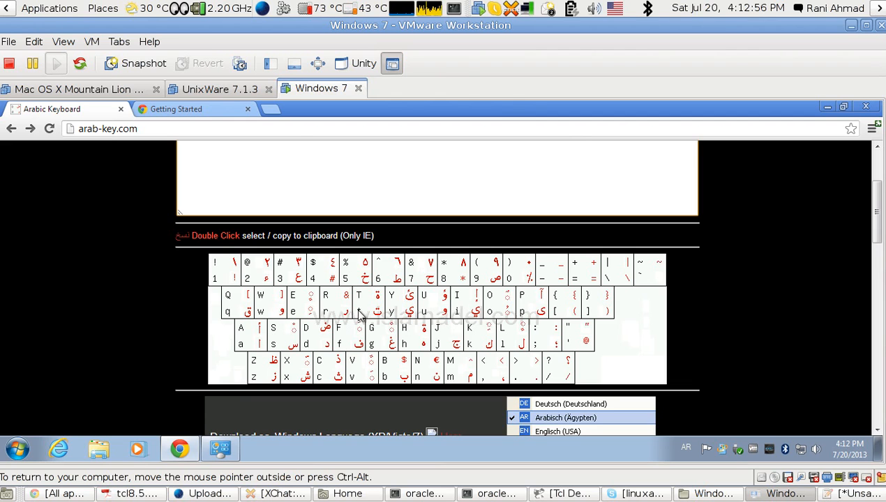
mouse_move(382, 317)
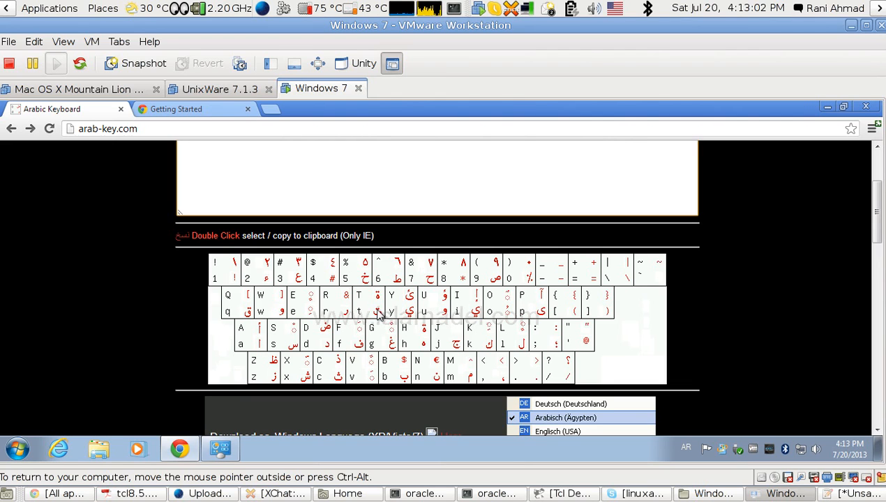
mouse_move(359, 312)
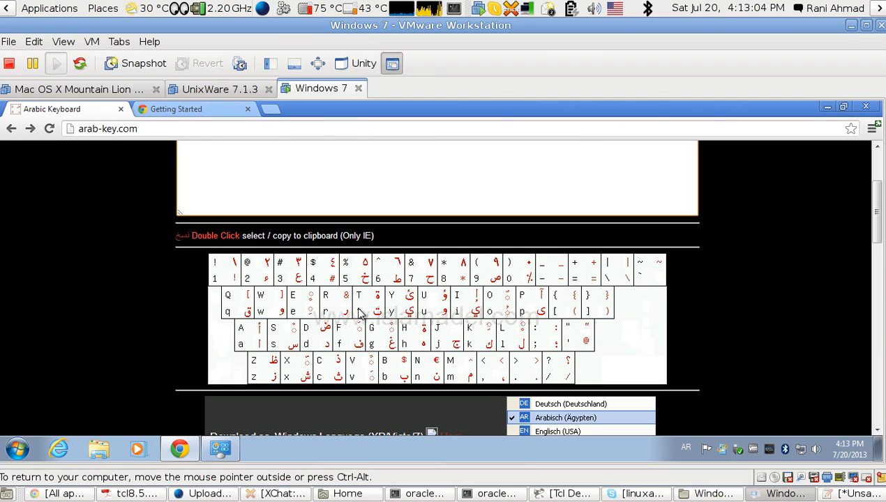
mouse_move(378, 316)
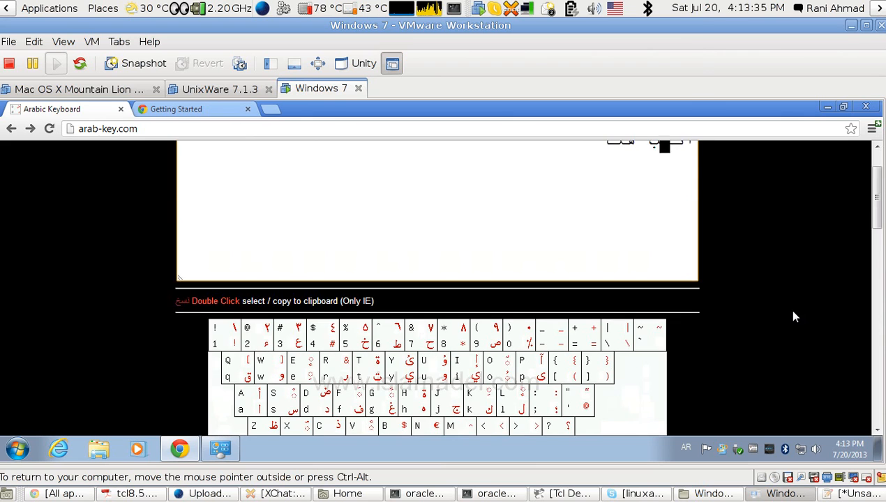
Scroll down arab-key.com to the SourceForge project link at the page bottom.
scroll(down, 3)
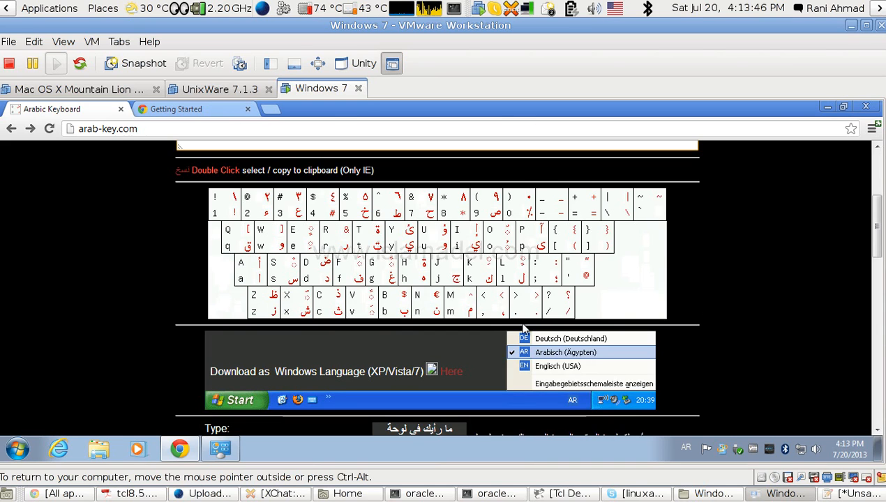
mouse_move(627, 286)
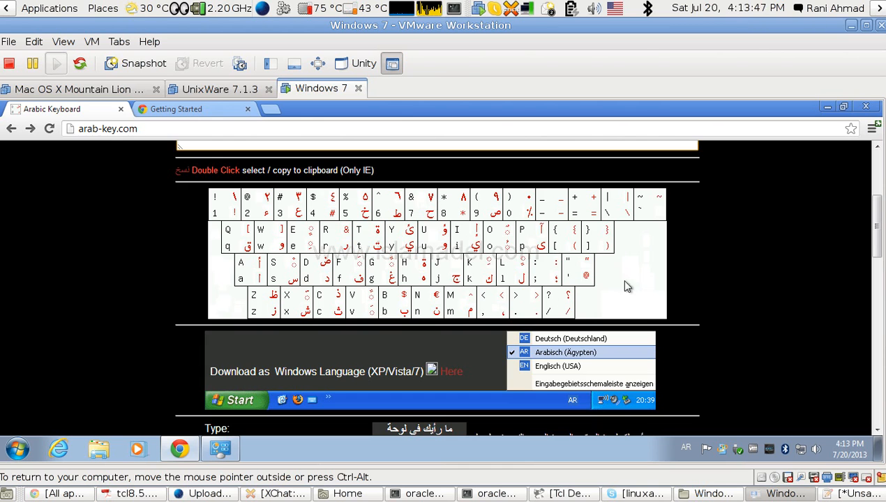
scroll(down, 3)
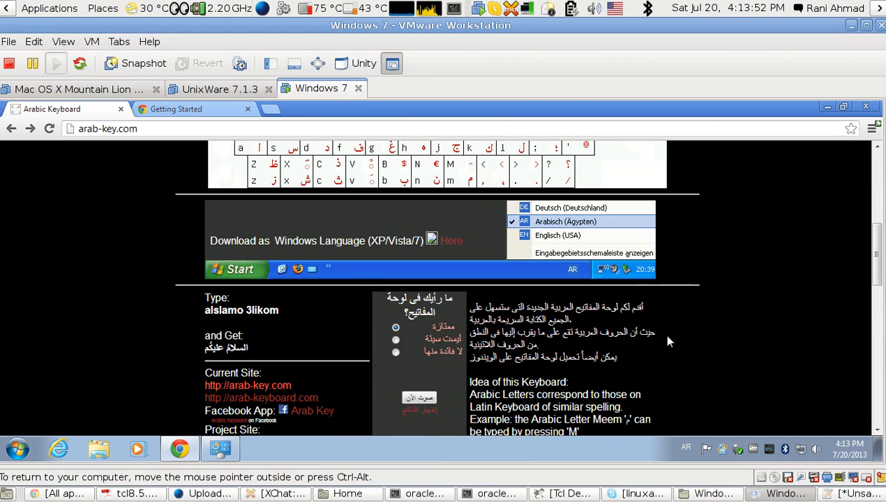
mouse_move(685, 449)
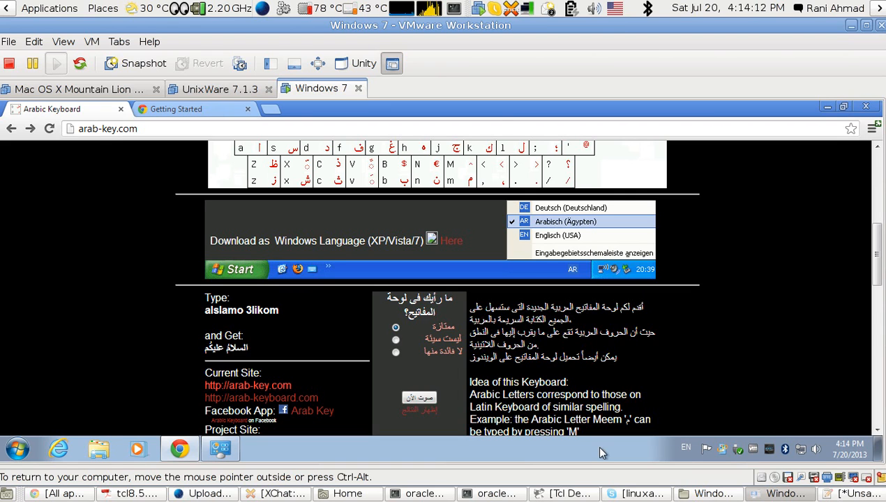
mouse_move(425, 373)
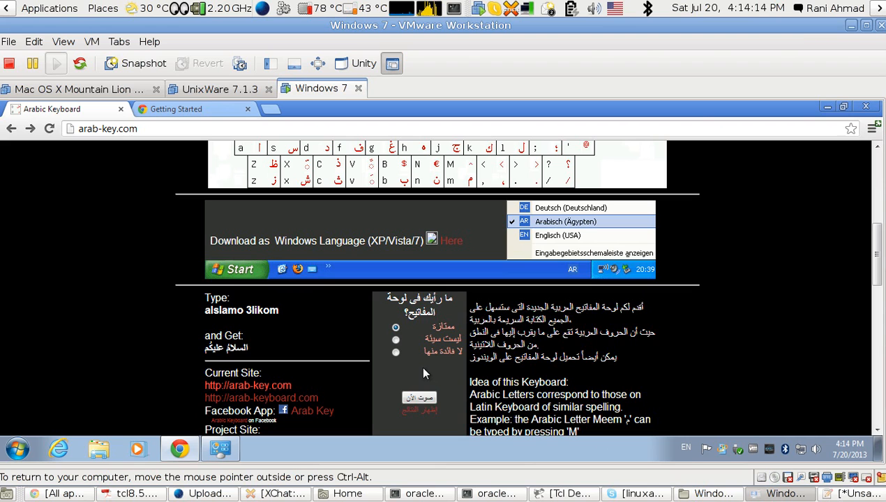
scroll(down, 3)
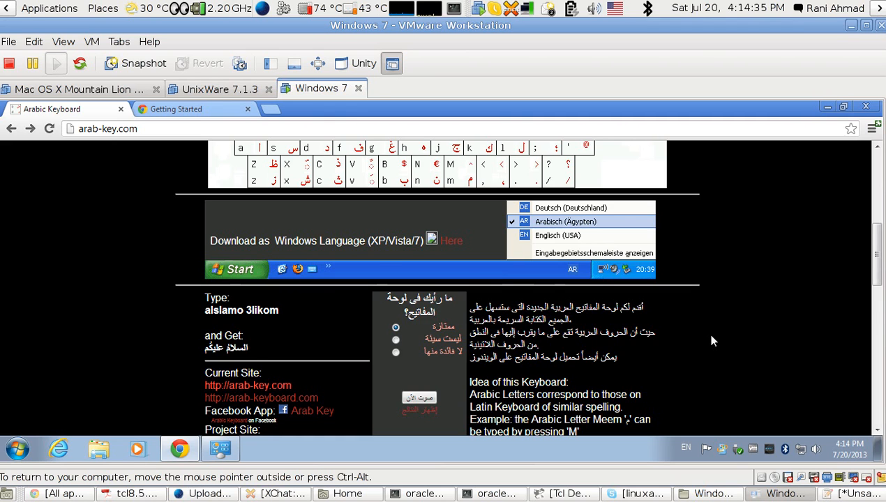
scroll(down, 3)
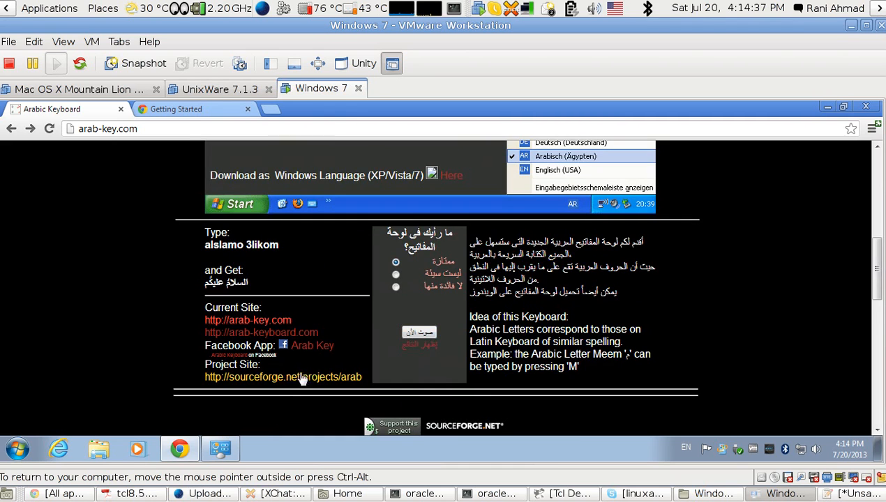
mouse_move(274, 385)
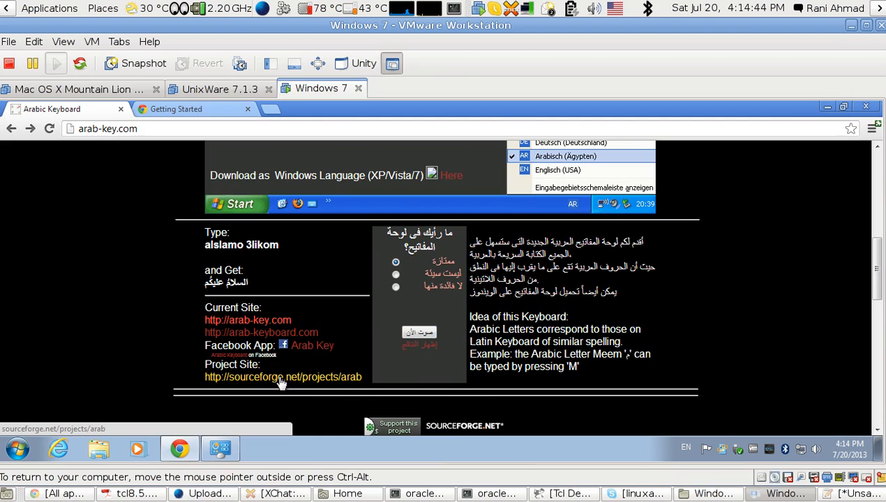
Open the Arabic Keyboard SourceForge project and download ArabicKeyboard_2.0.exe.
click(281, 377)
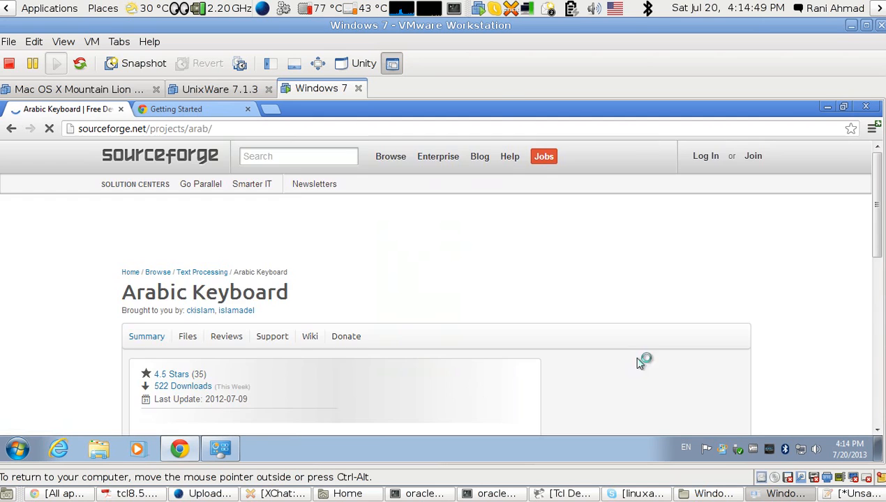
scroll(down, 3)
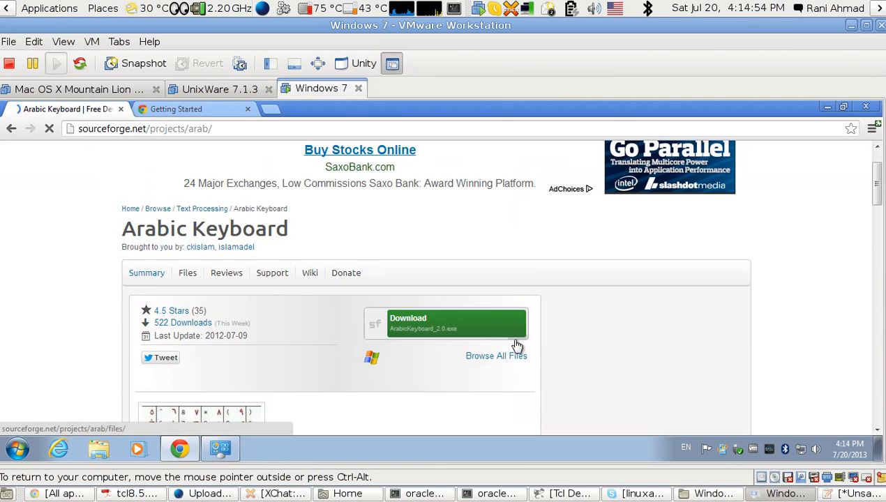
click(461, 323)
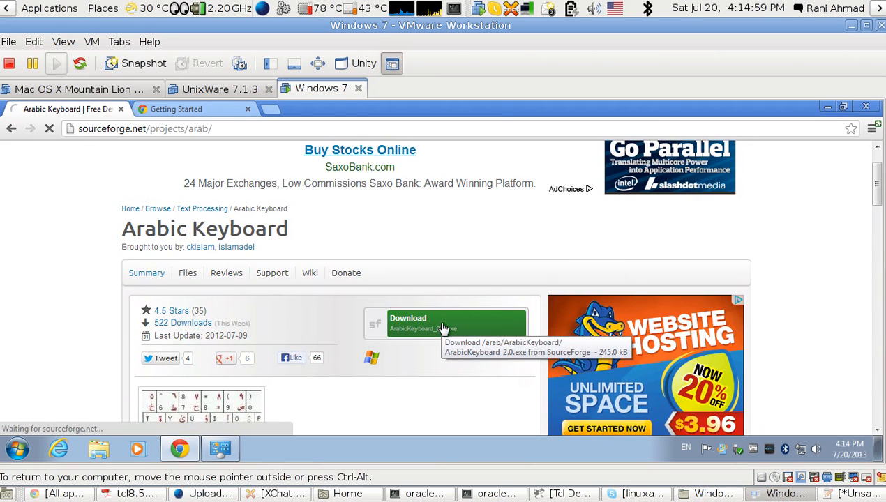
click(444, 323)
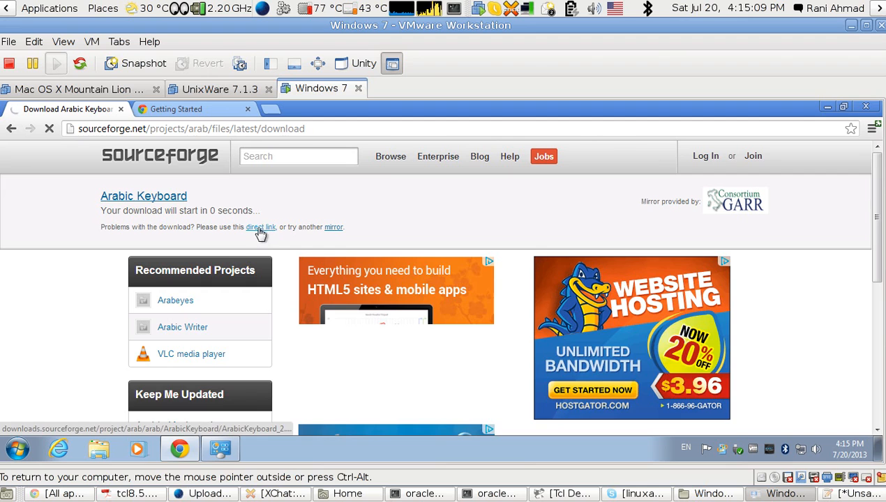
Start the ArabicKeyboard_2.0.exe download directly, then launch the finished installer.
click(260, 226)
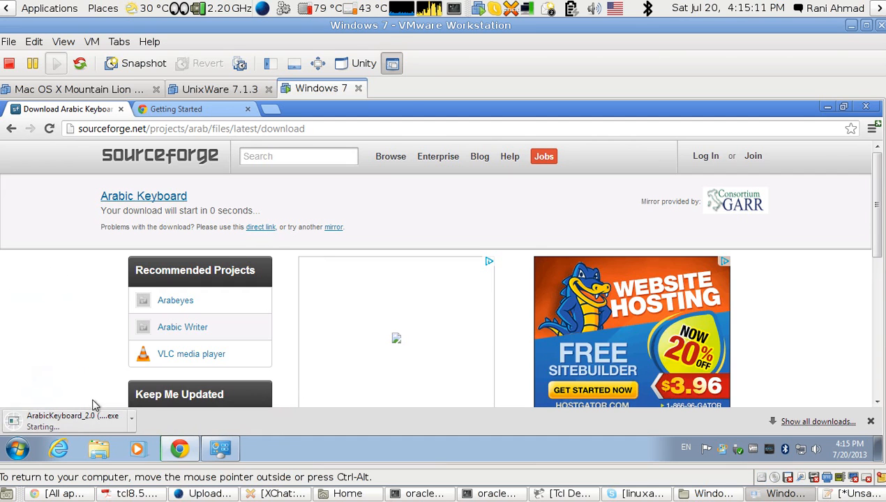
mouse_move(114, 438)
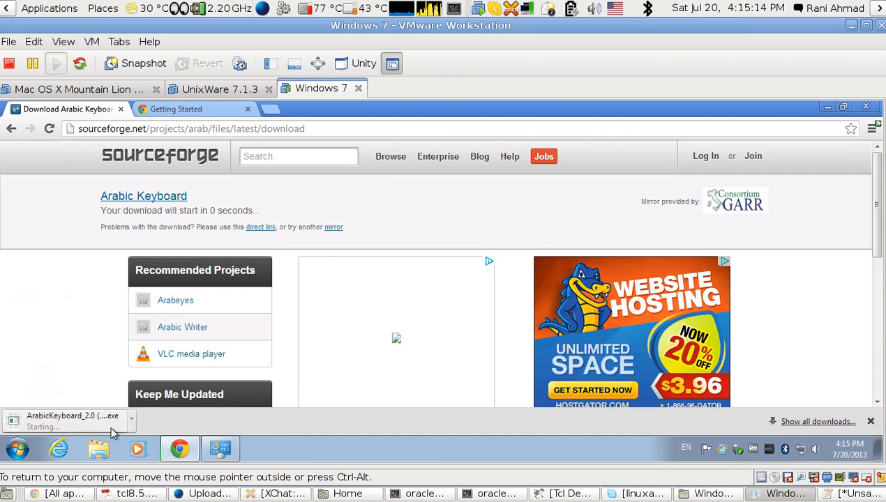
mouse_move(155, 431)
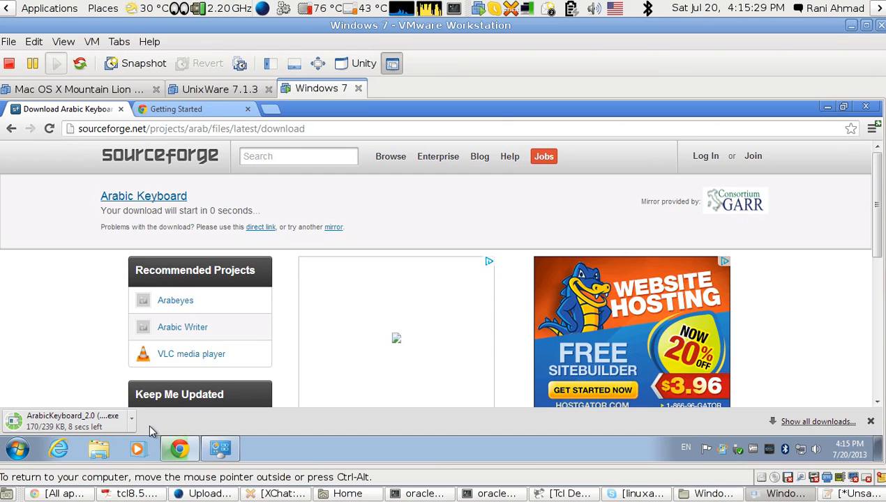
mouse_move(129, 394)
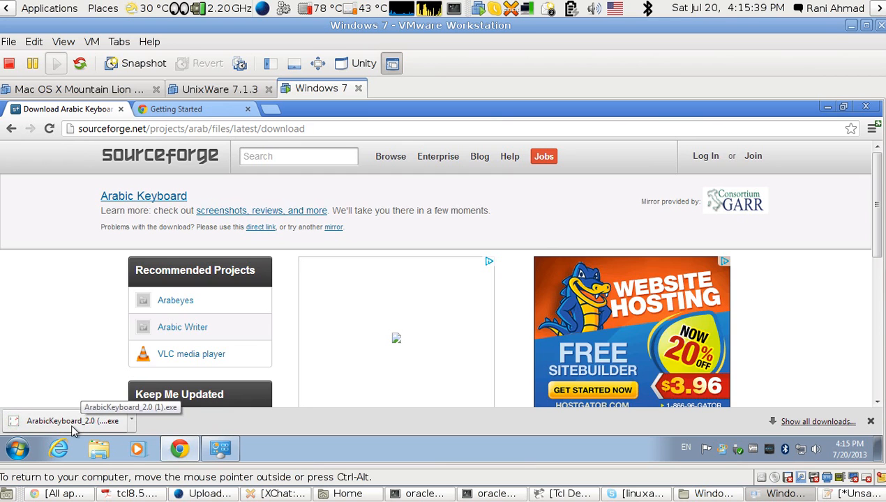
mouse_move(54, 438)
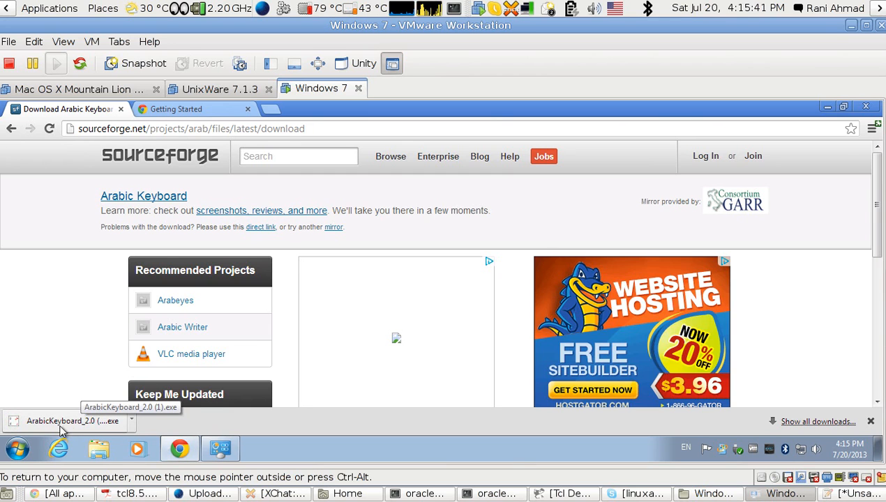
click(61, 423)
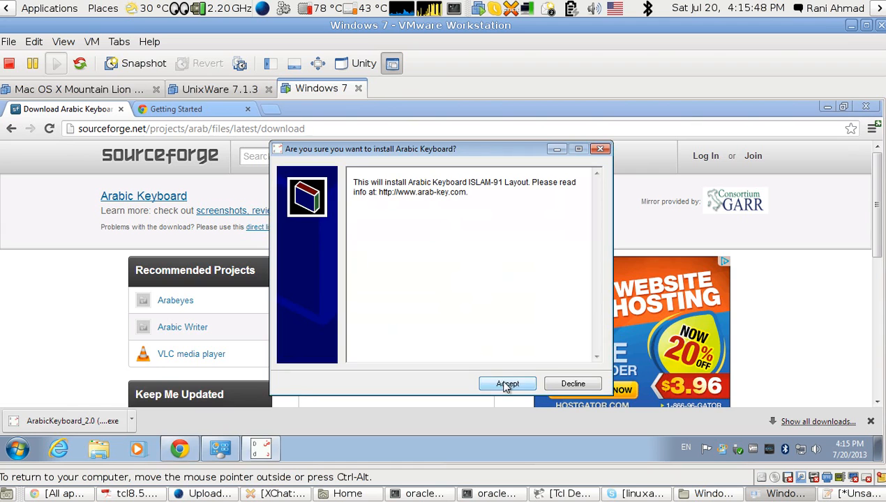
Accept the ISLAM-91 installer, repair the keyboard layout, and dismiss the compatibility warning.
click(507, 384)
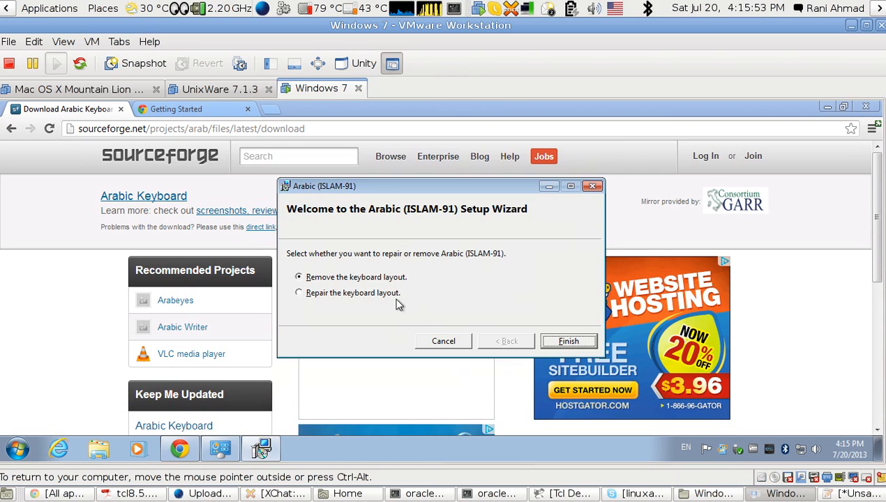
mouse_move(371, 304)
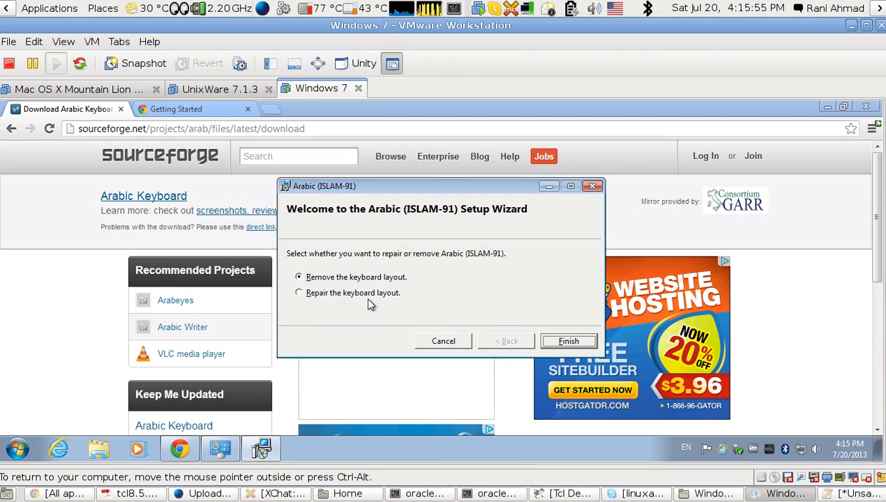
click(298, 293)
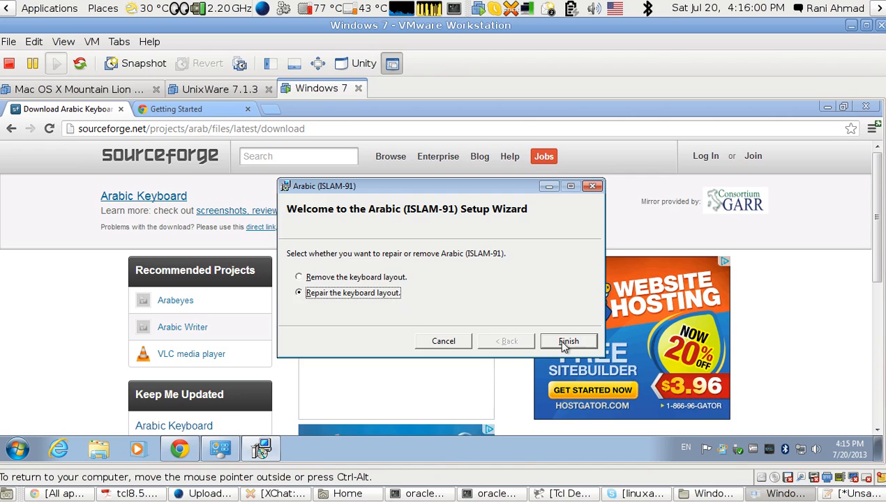
click(569, 341)
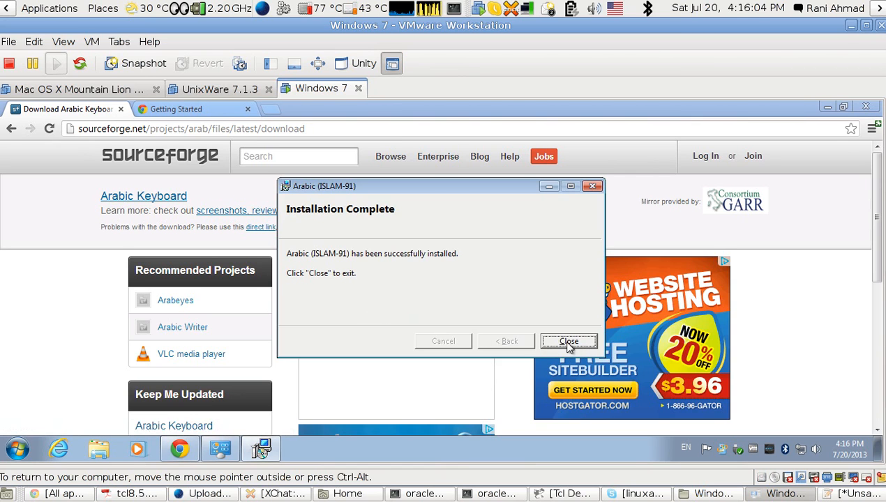
click(569, 342)
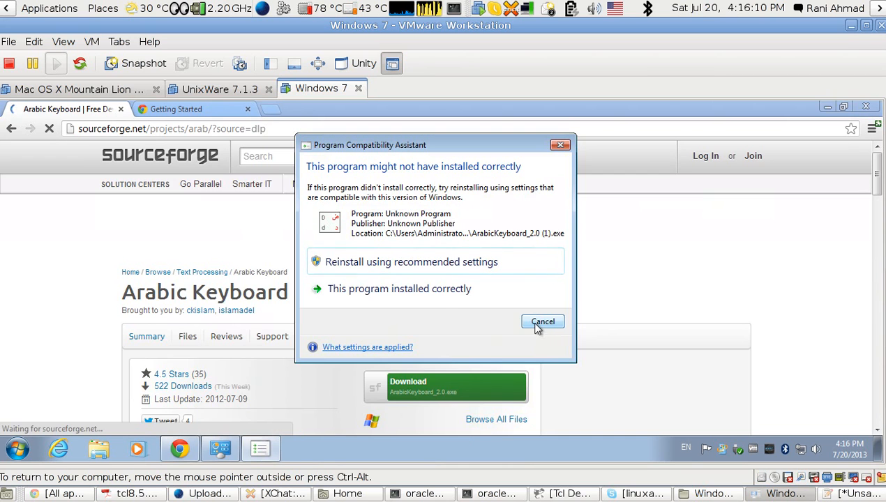
click(543, 322)
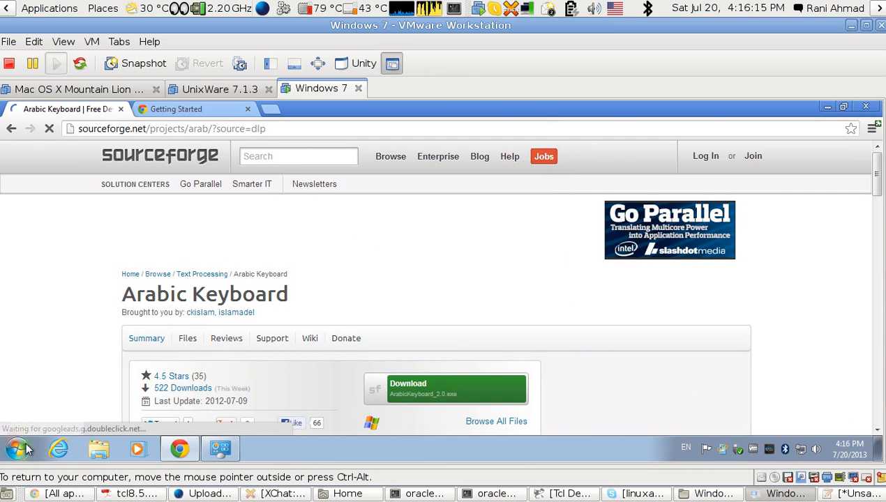
click(31, 464)
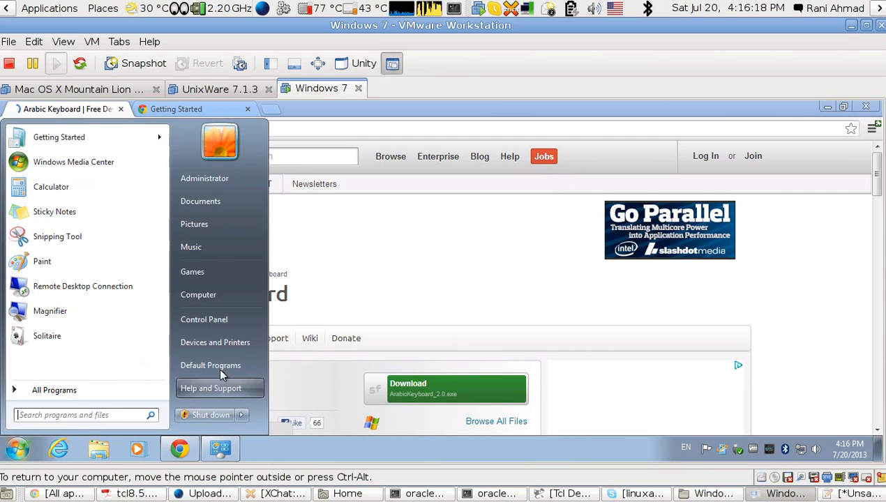
Open Control Panel from the Start menu.
click(204, 320)
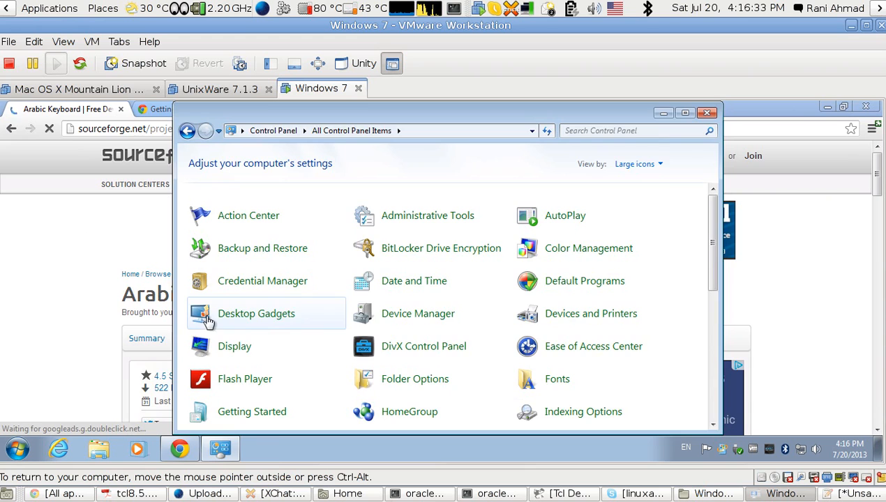
mouse_move(649, 151)
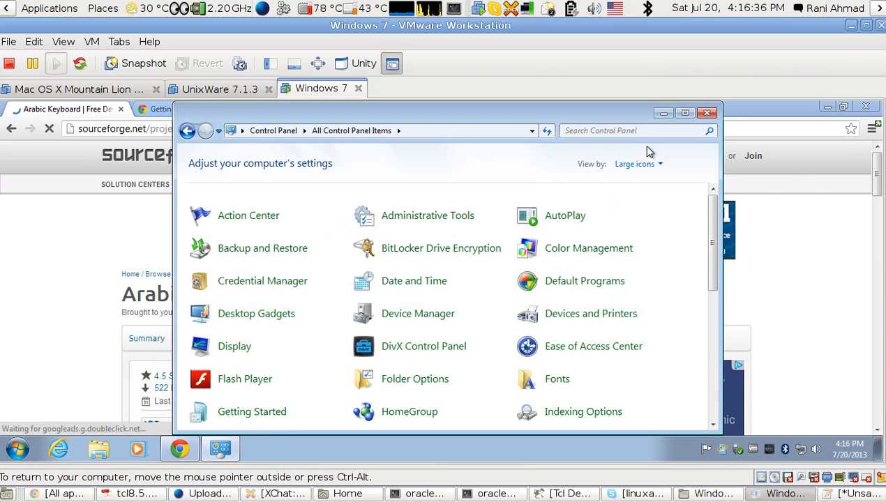
mouse_move(660, 168)
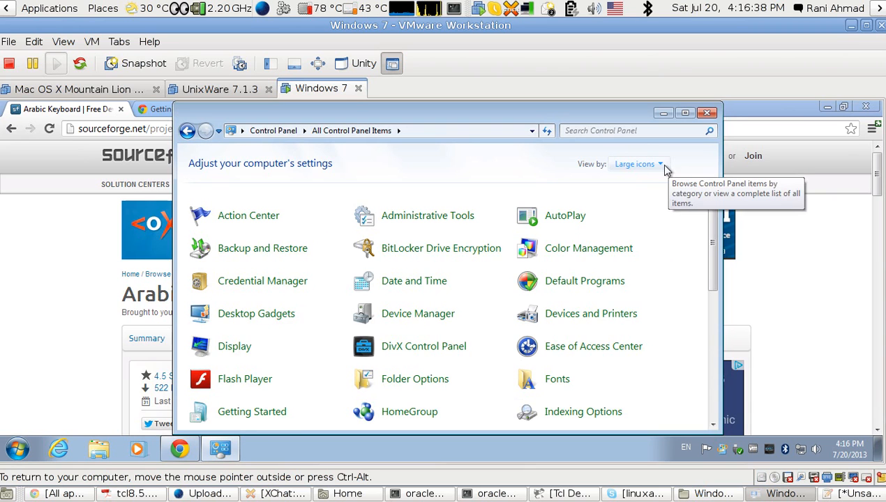
Scroll the All Control Panel Items list until Region and Language is visible.
click(660, 164)
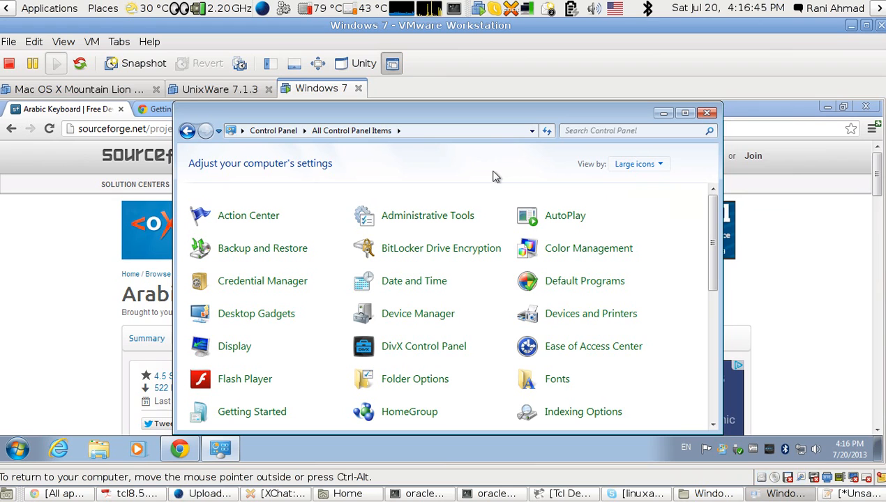
mouse_move(680, 272)
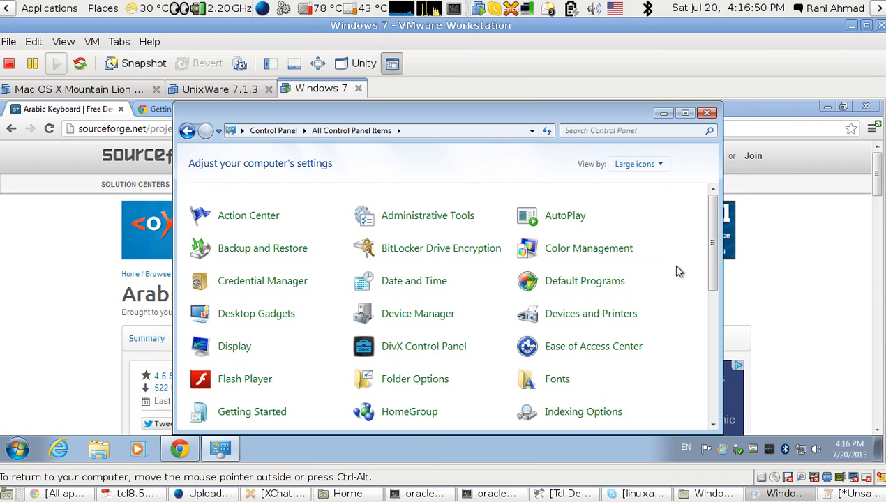
scroll(down, 3)
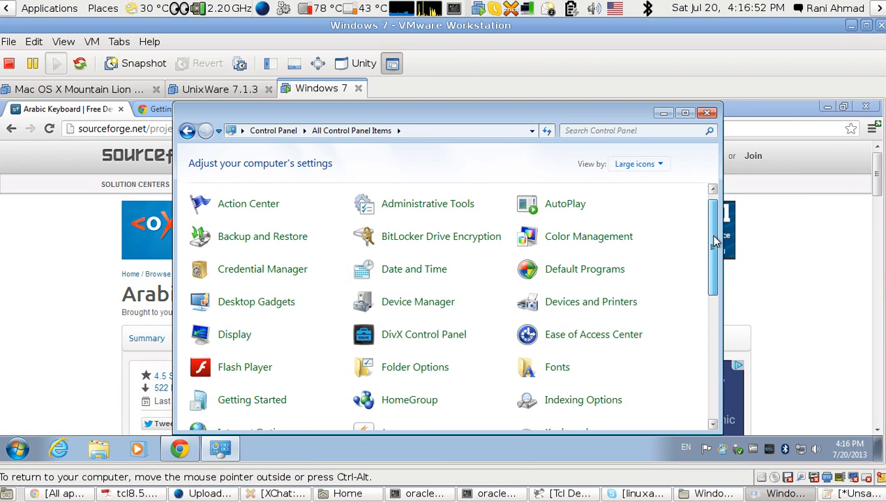
scroll(down, 3)
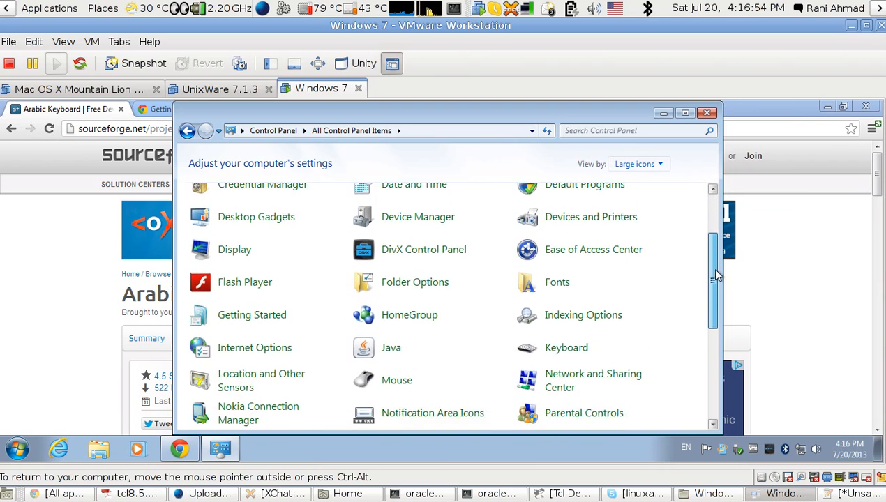
scroll(down, 3)
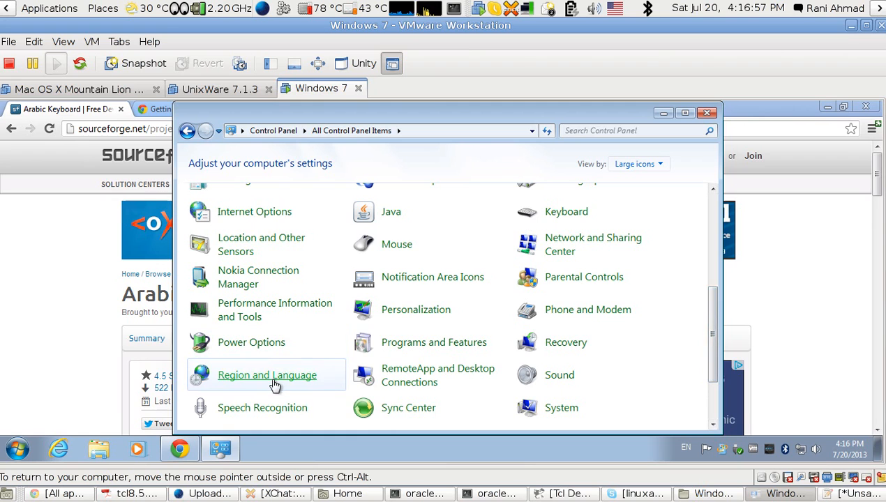
mouse_move(292, 369)
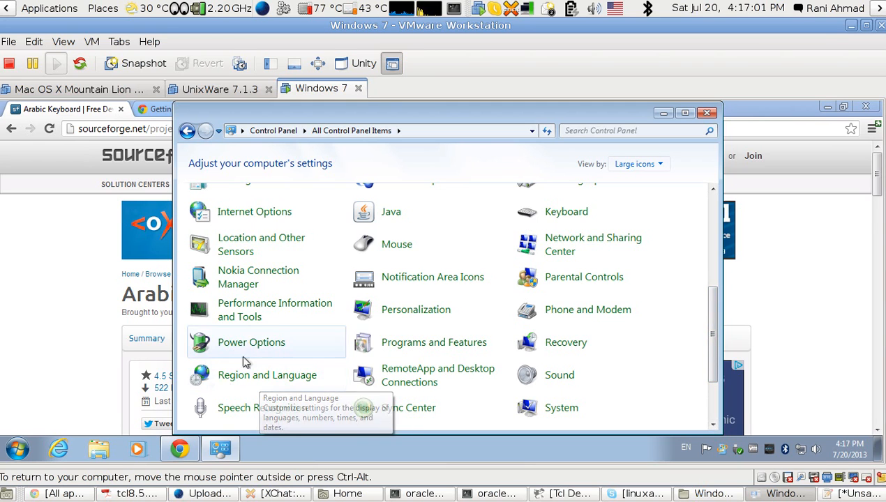
mouse_move(243, 384)
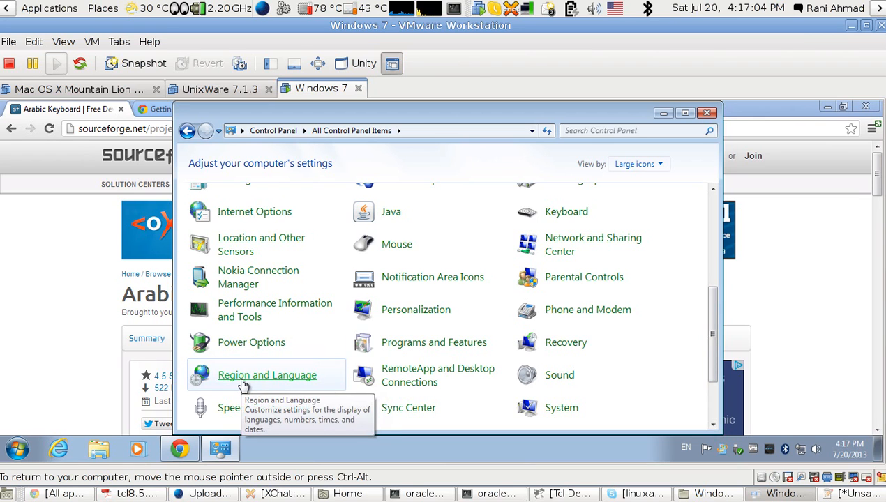
mouse_move(299, 382)
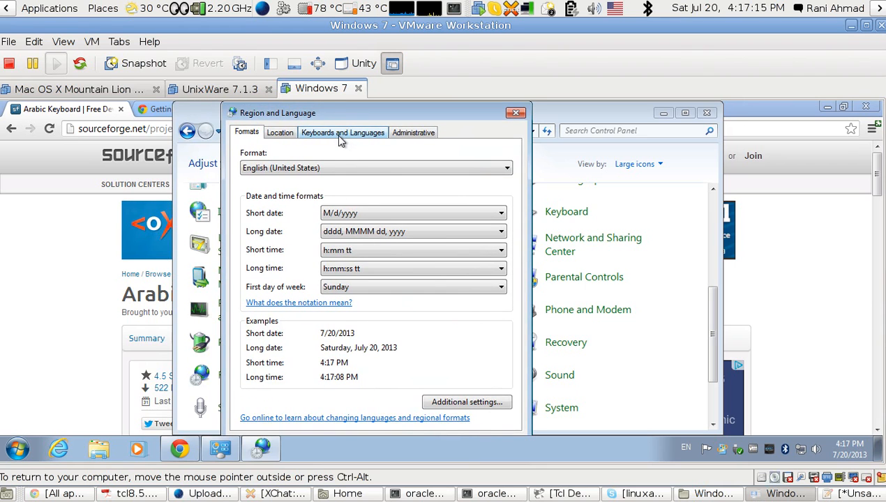
Open Text Services and Input Languages from the Keyboards and Languages tab.
click(342, 132)
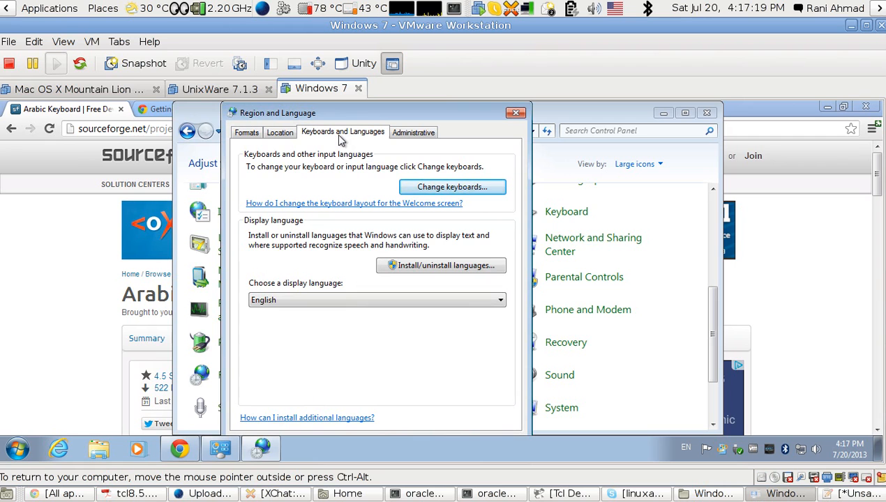
click(452, 187)
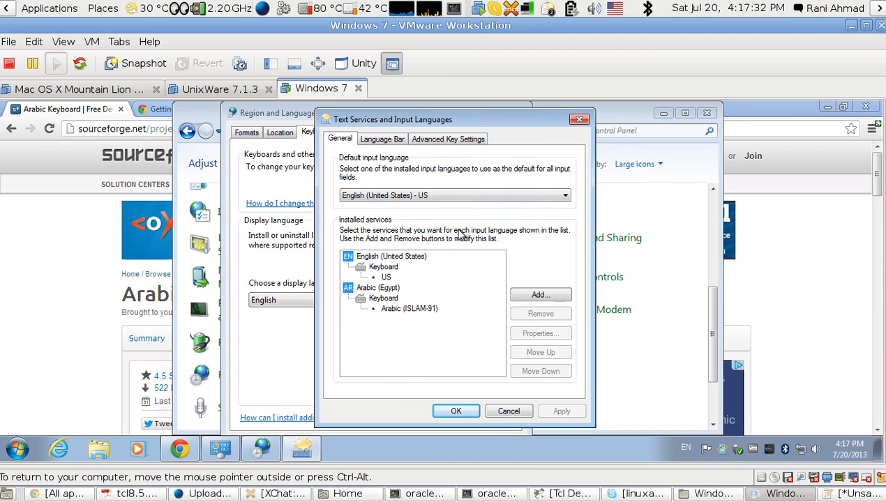
mouse_move(410, 293)
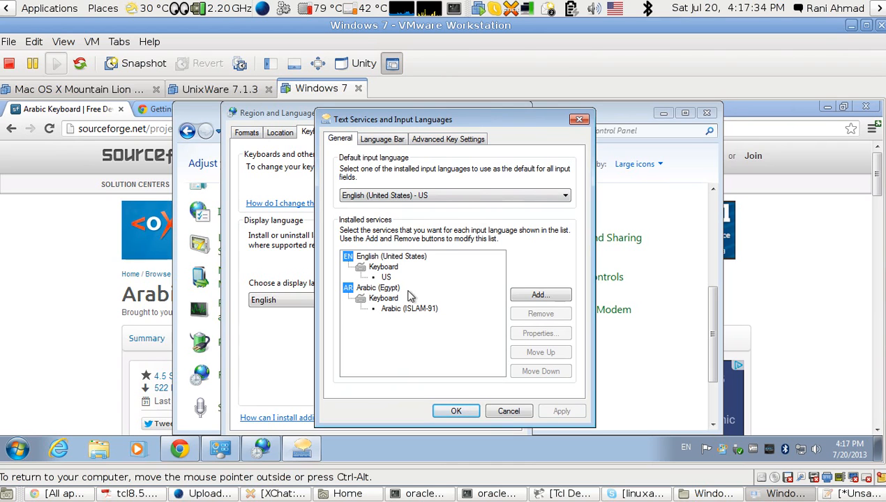
mouse_move(408, 295)
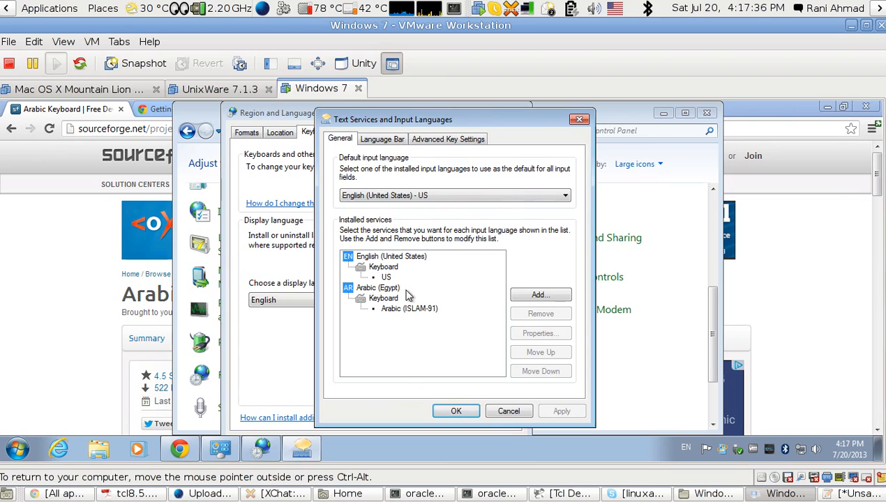
Select Arabic (Egypt) and its Arabic (ISLAM-91) keyboard, then open Add Input Language.
click(379, 286)
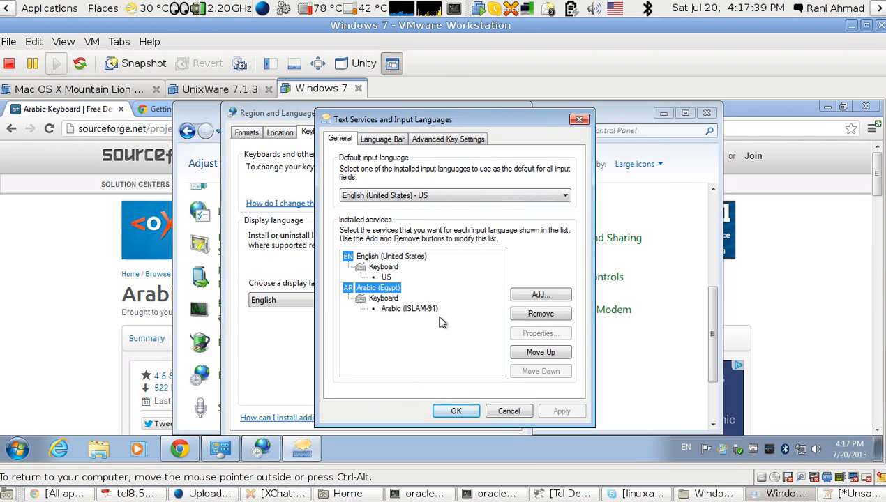
click(410, 308)
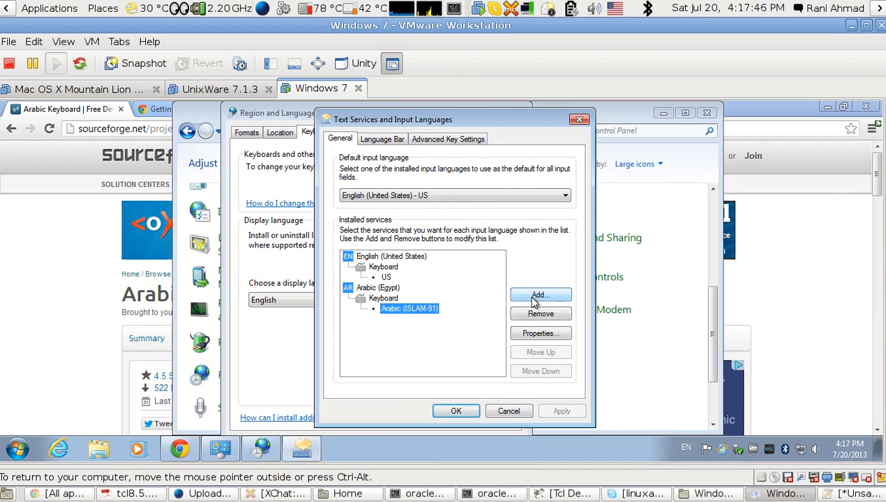
click(540, 295)
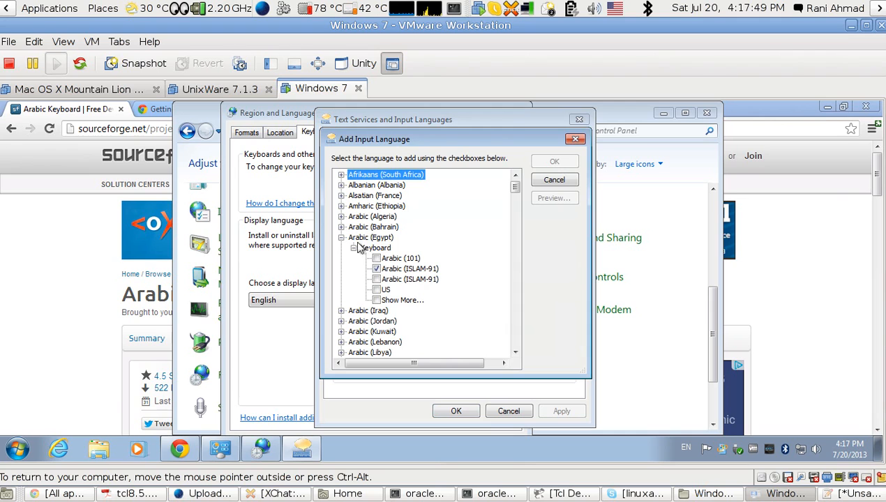
Expand Arabic (Egypt), keep Arabic (ISLAM-91) ticked, and confirm with OK.
click(370, 237)
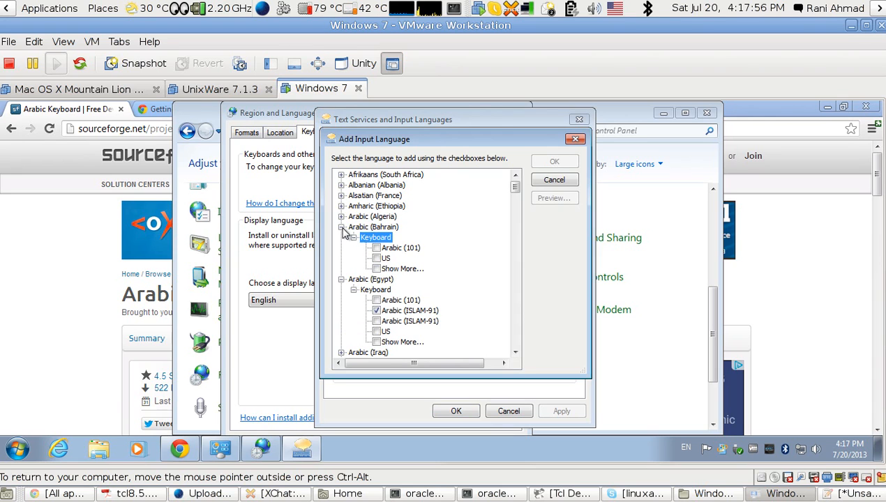
mouse_move(403, 290)
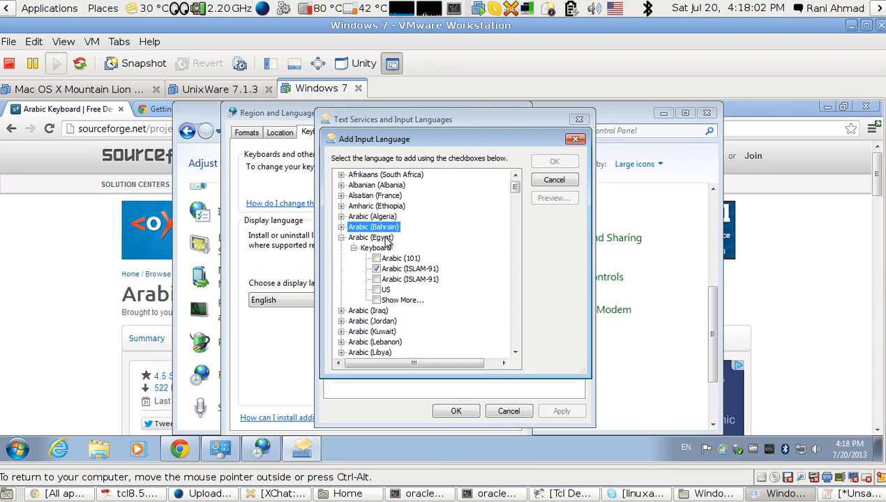
click(370, 237)
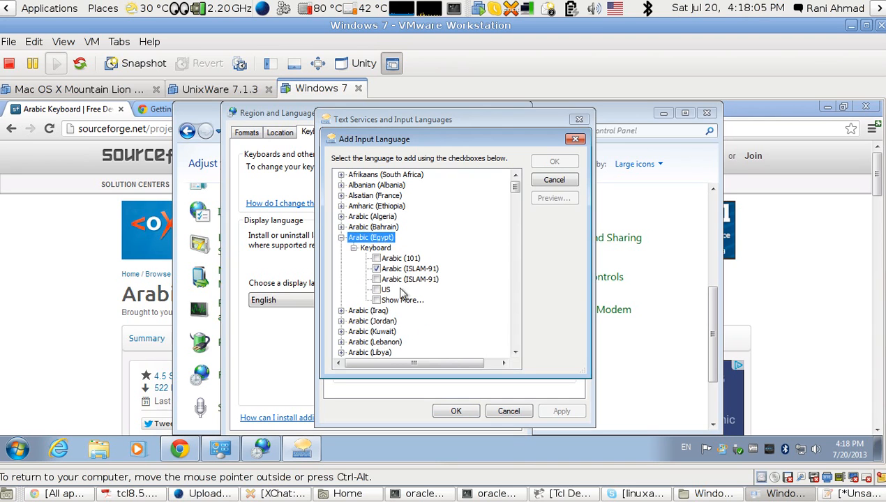
click(409, 268)
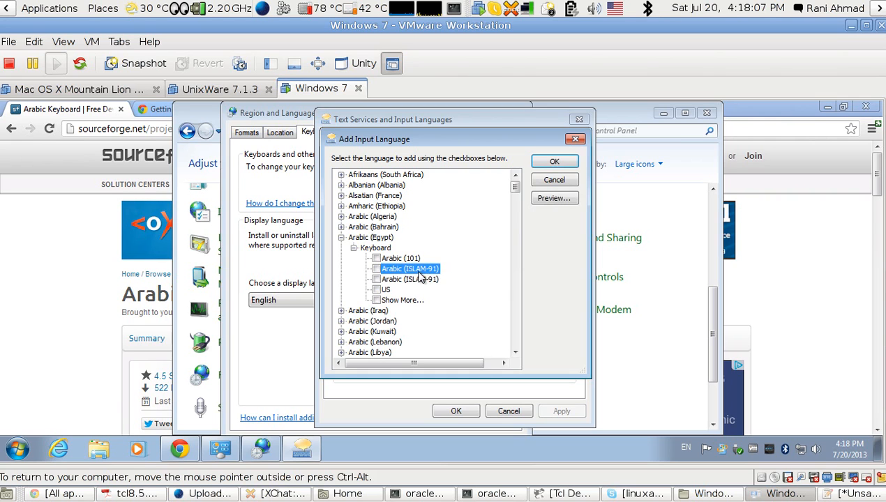
click(376, 269)
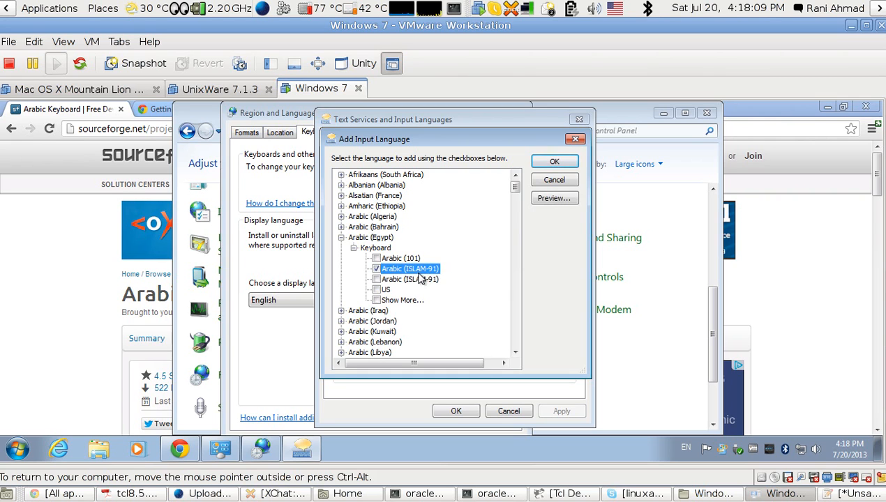
mouse_move(554, 161)
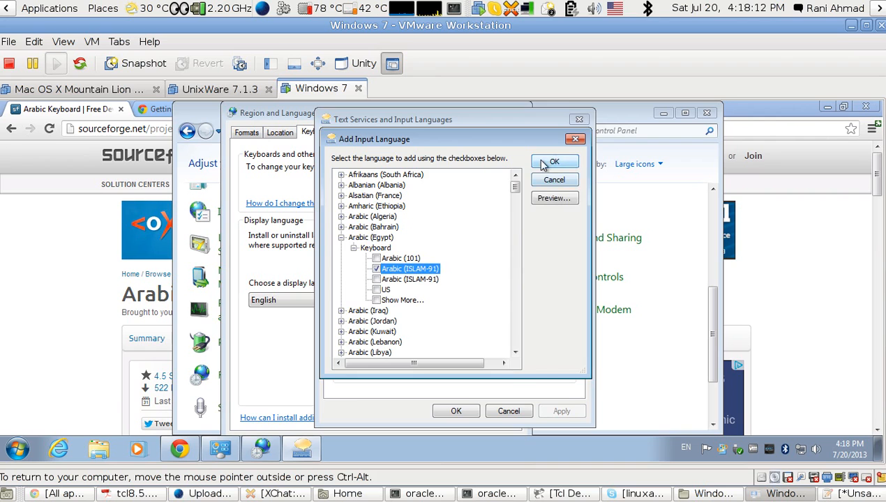
click(554, 161)
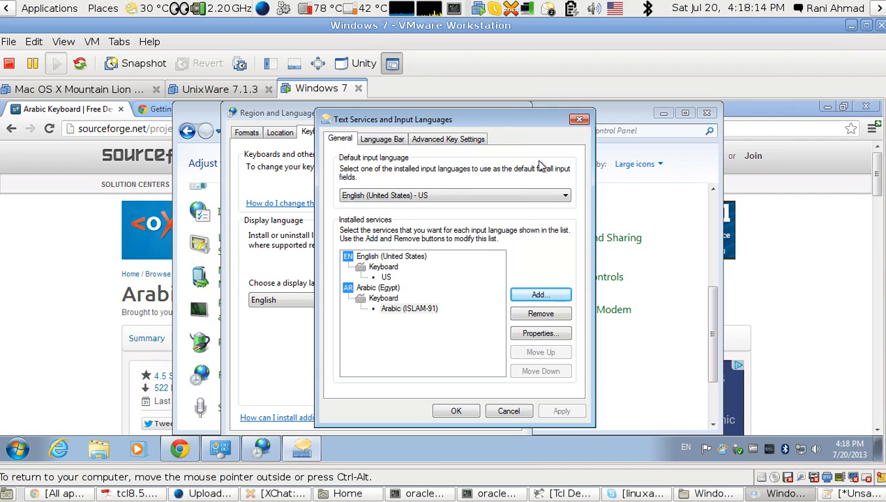
Review the Left Alt+Shift key sequence without changes and close Text Services with OK.
click(448, 138)
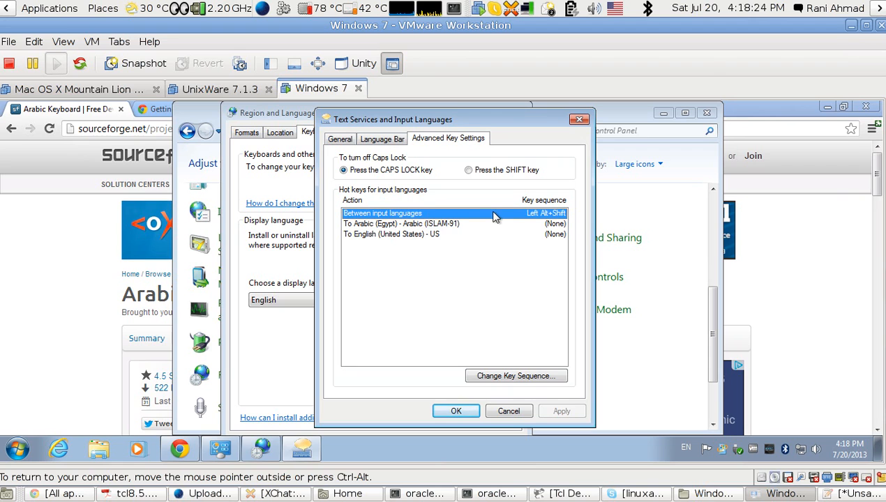
click(516, 375)
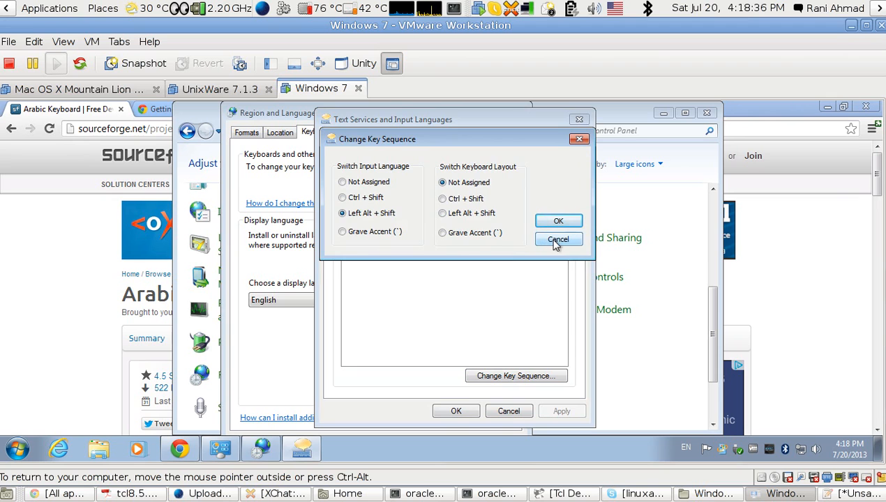
click(558, 239)
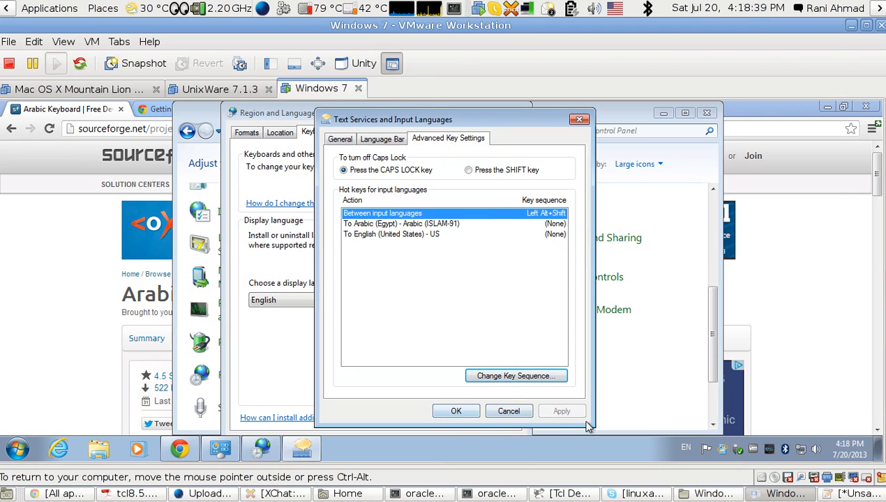
click(456, 411)
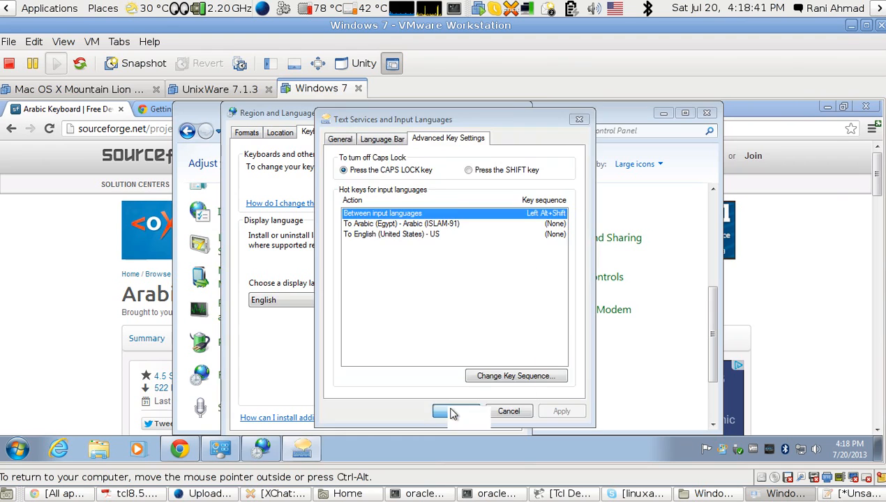
click(454, 411)
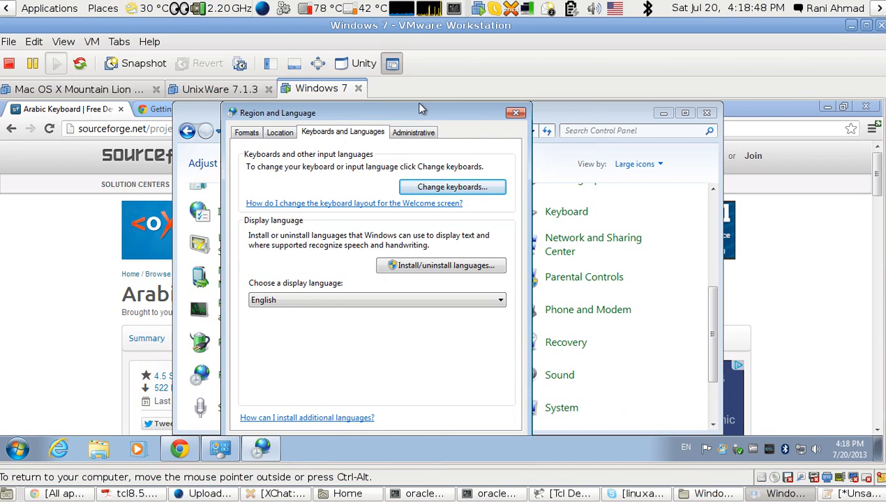
mouse_move(516, 113)
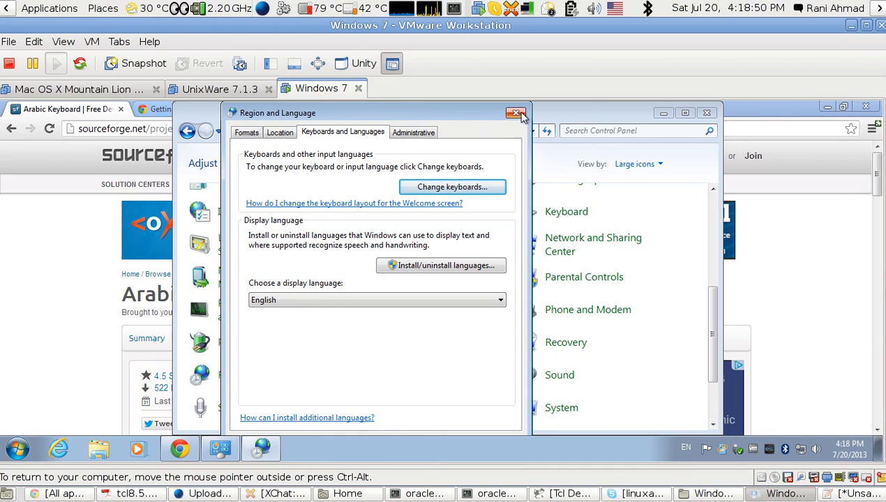
Close the Region and Language dialog to return to All Control Panel Items.
click(516, 112)
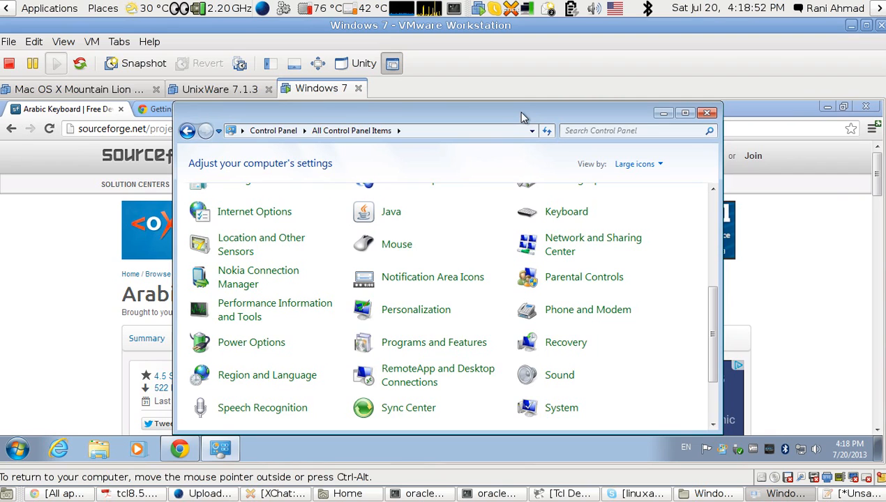